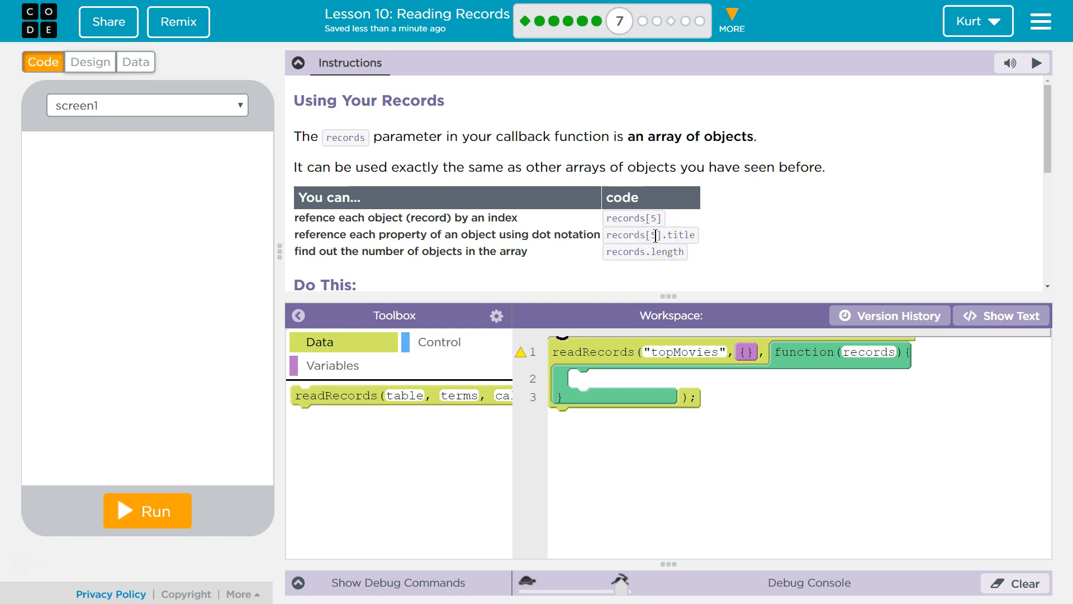
Inspect the topMovies records (Avatar, Titanic, Jurassic World) in the Data tab, then return to code
scroll(down, 3)
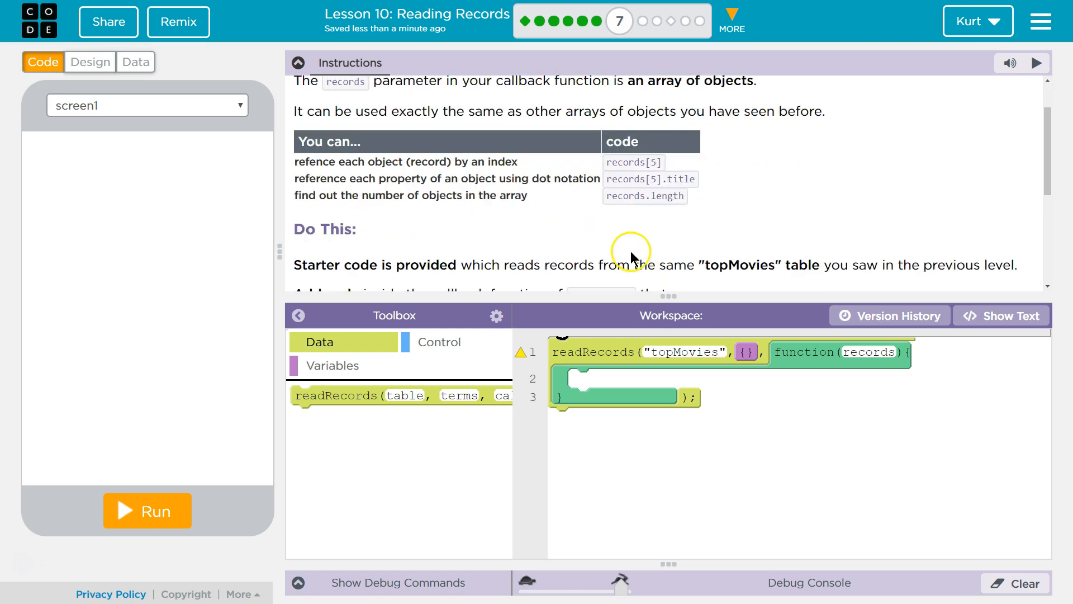
scroll(down, 3)
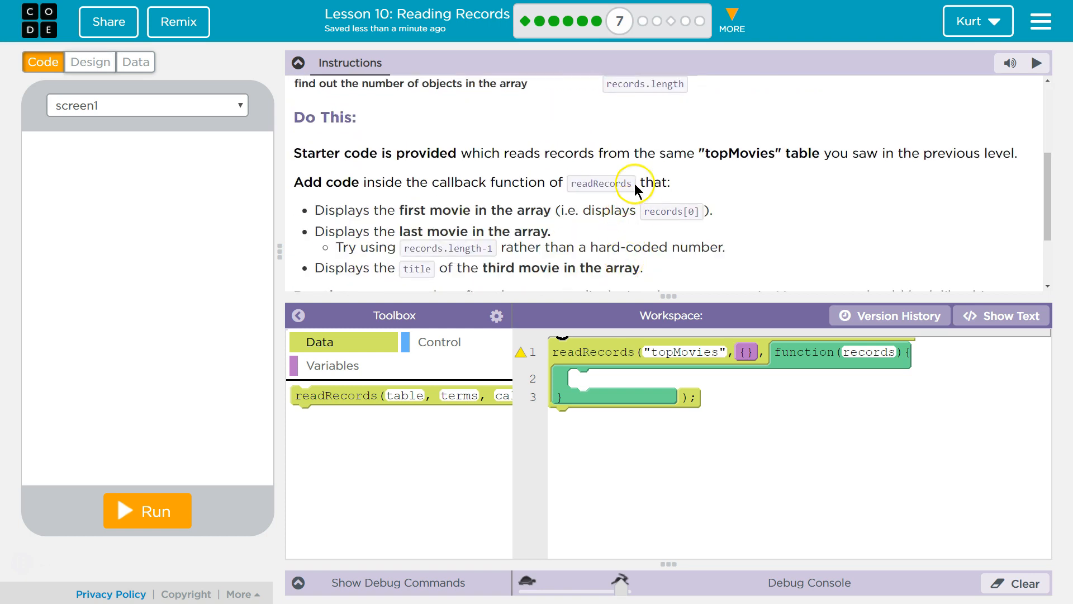
mouse_move(711, 152)
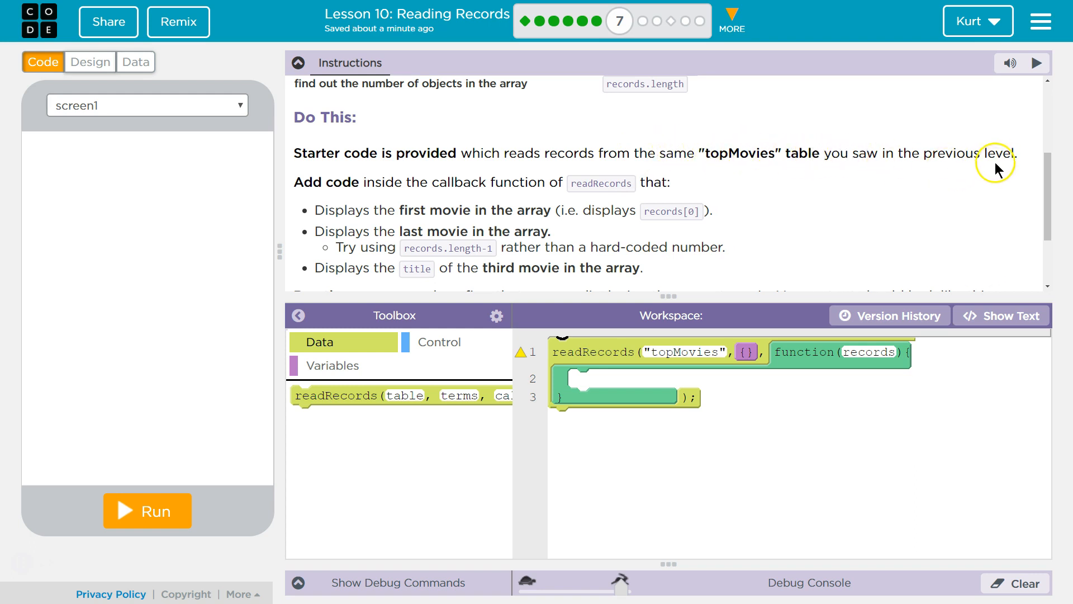
mouse_move(468, 200)
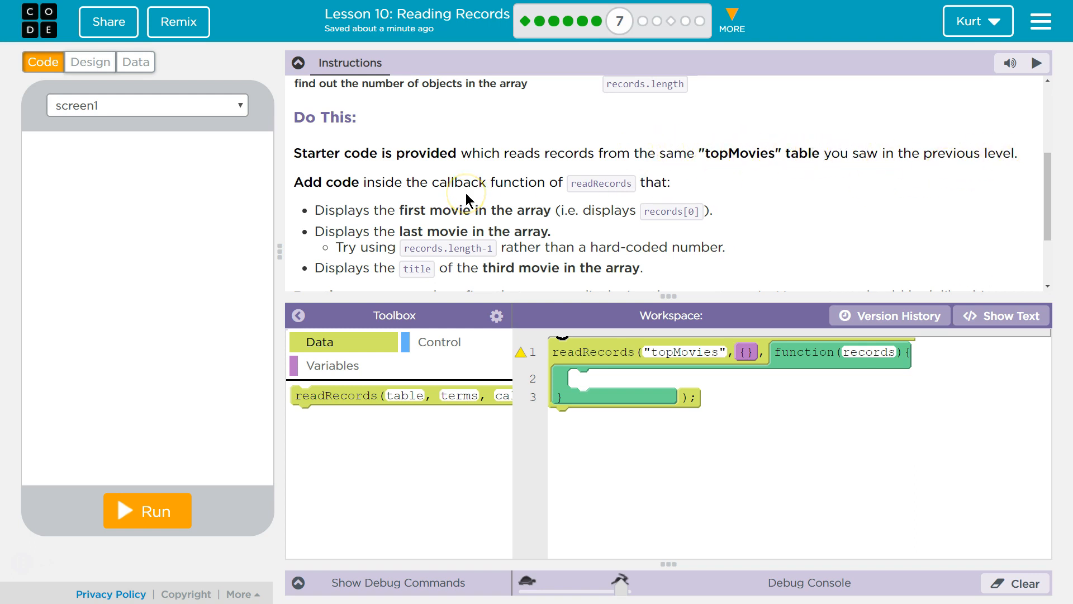
mouse_move(664, 186)
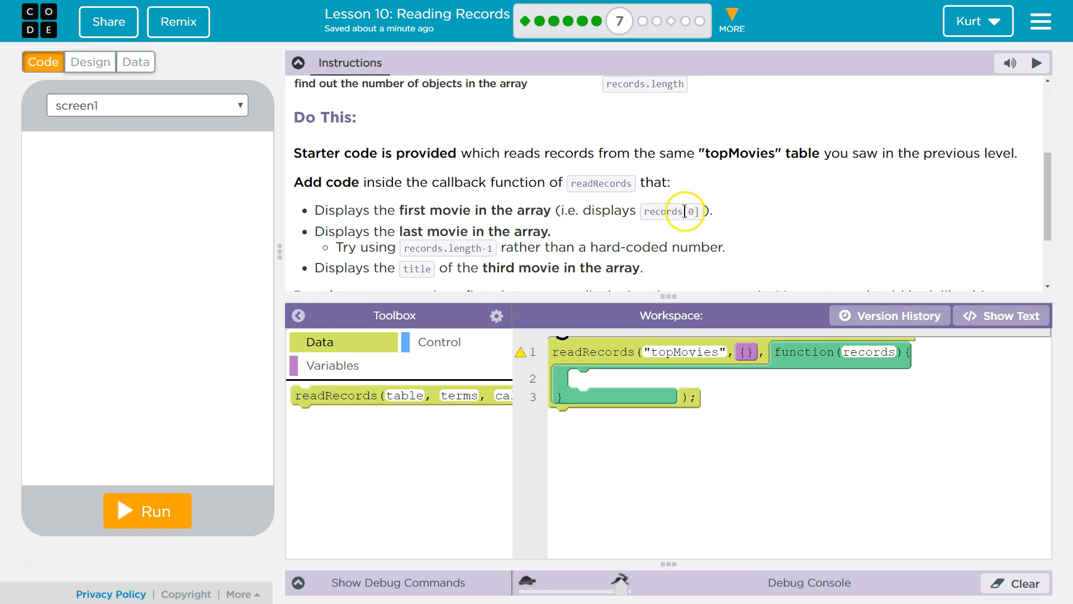
click(135, 62)
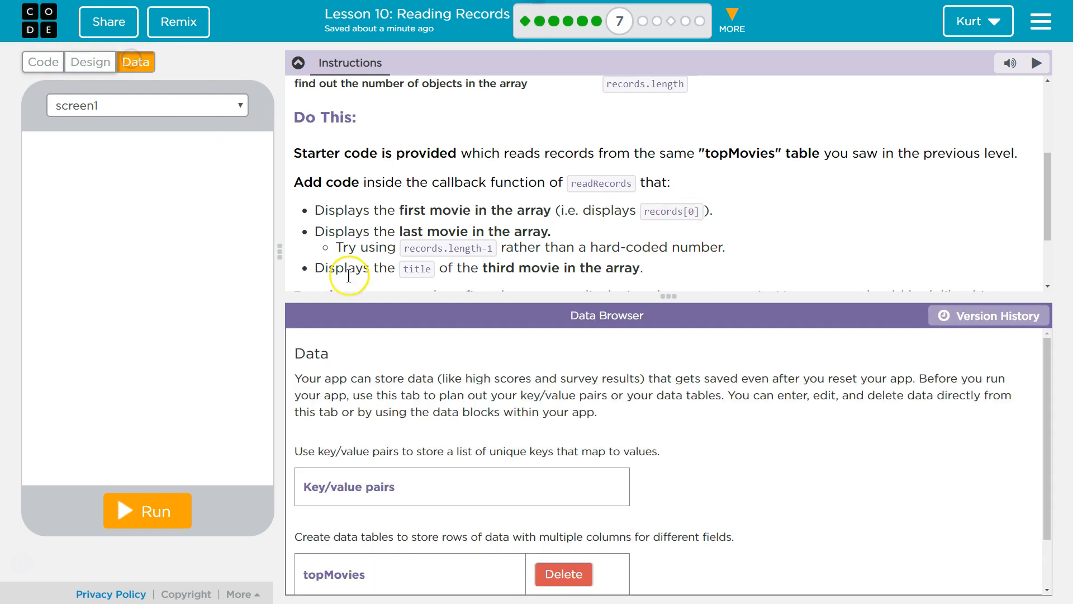
click(334, 574)
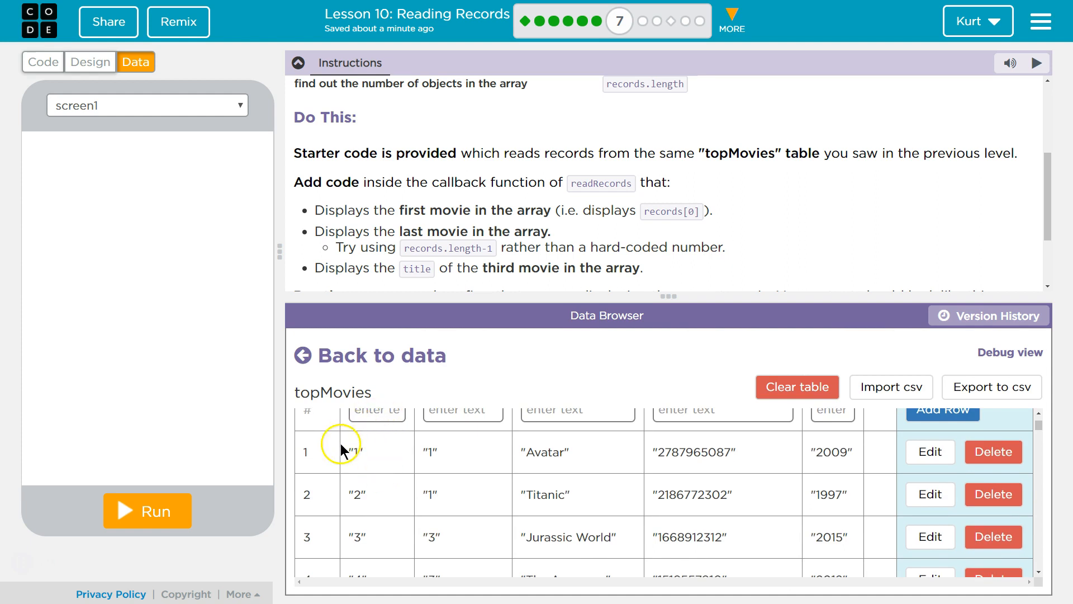
mouse_move(322, 458)
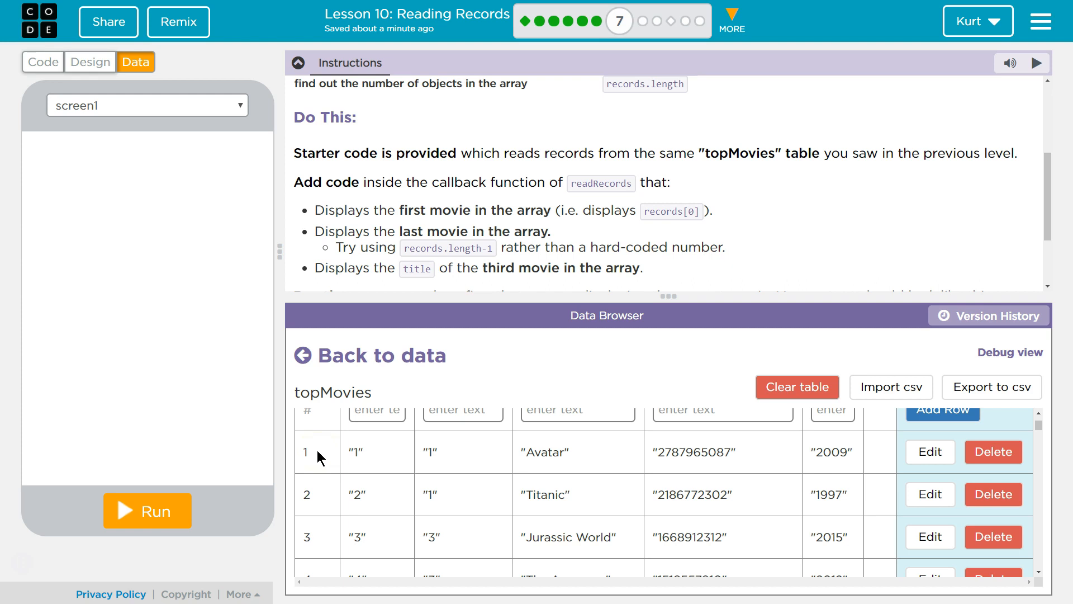
mouse_move(323, 460)
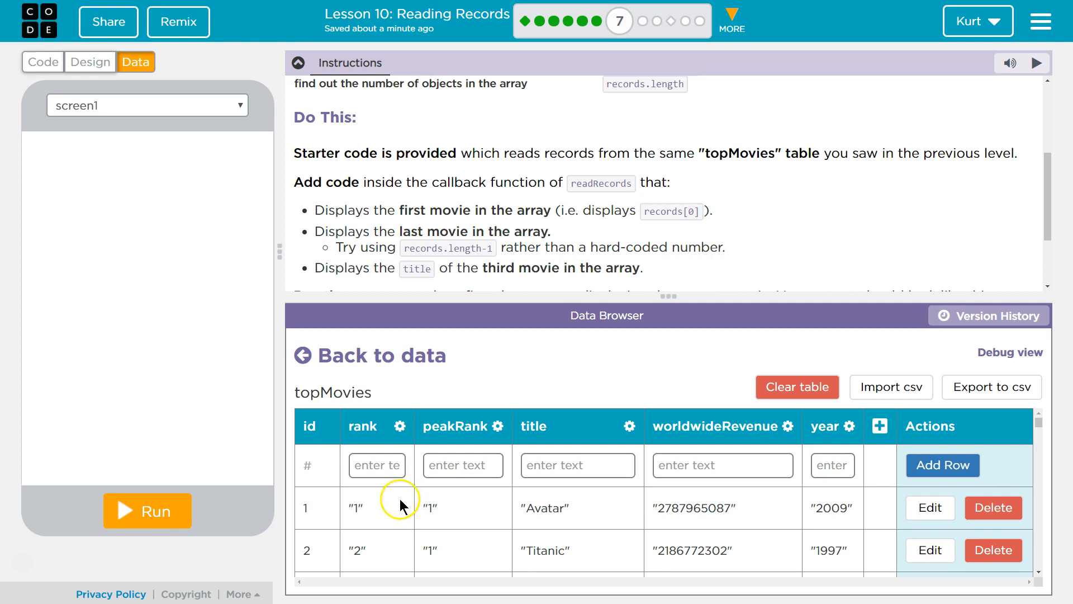
mouse_move(411, 516)
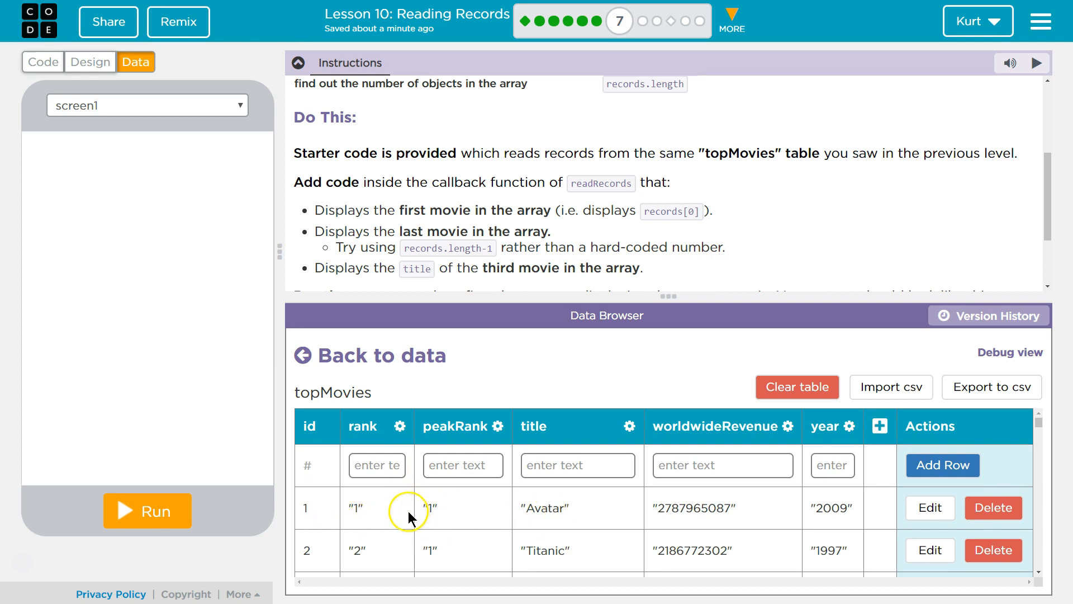
mouse_move(380, 396)
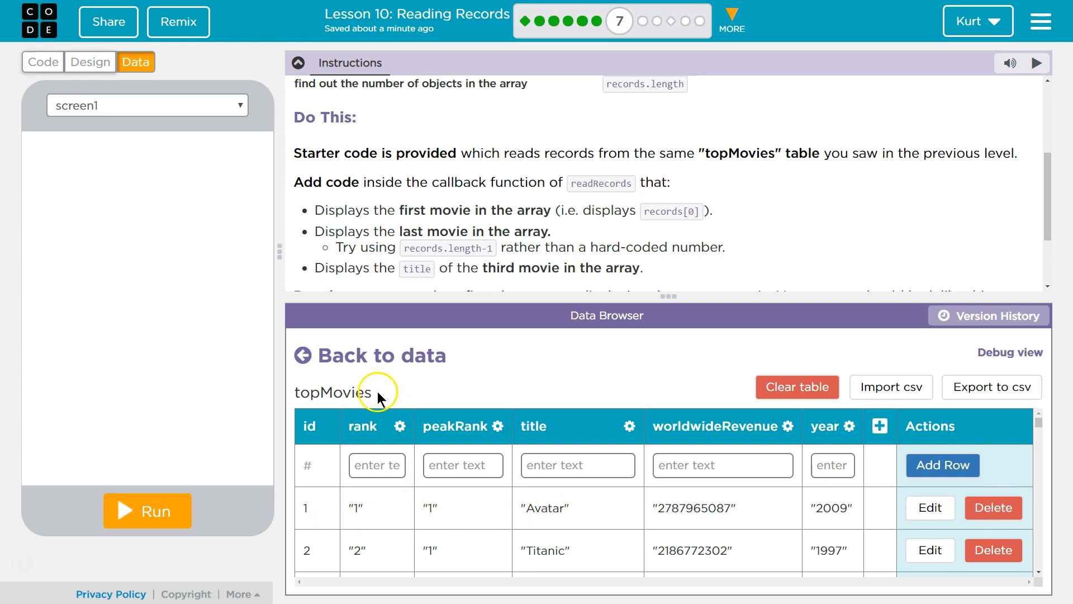
mouse_move(331, 494)
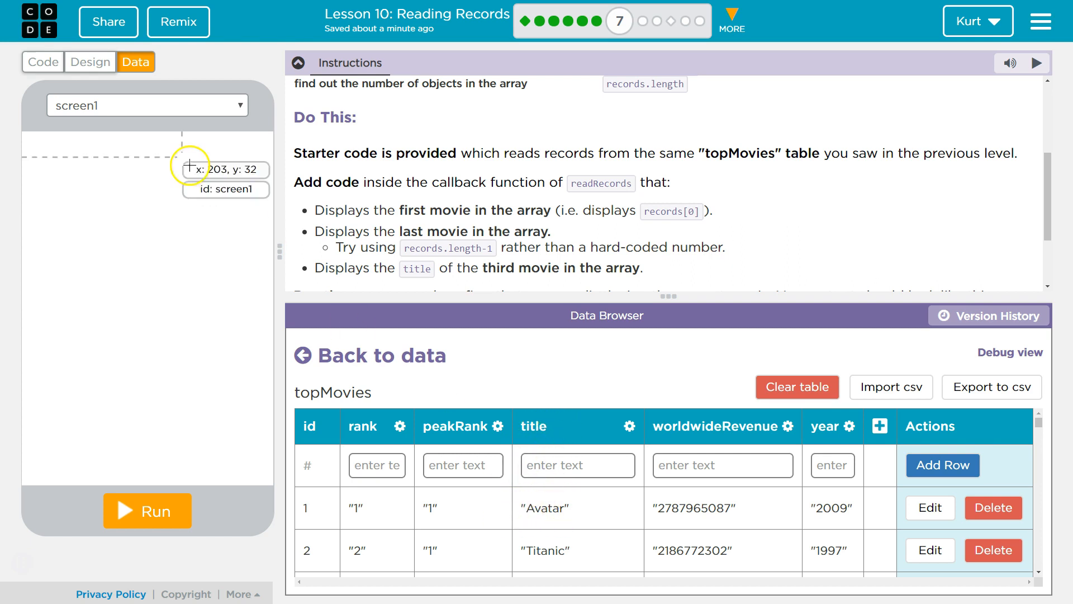
click(43, 61)
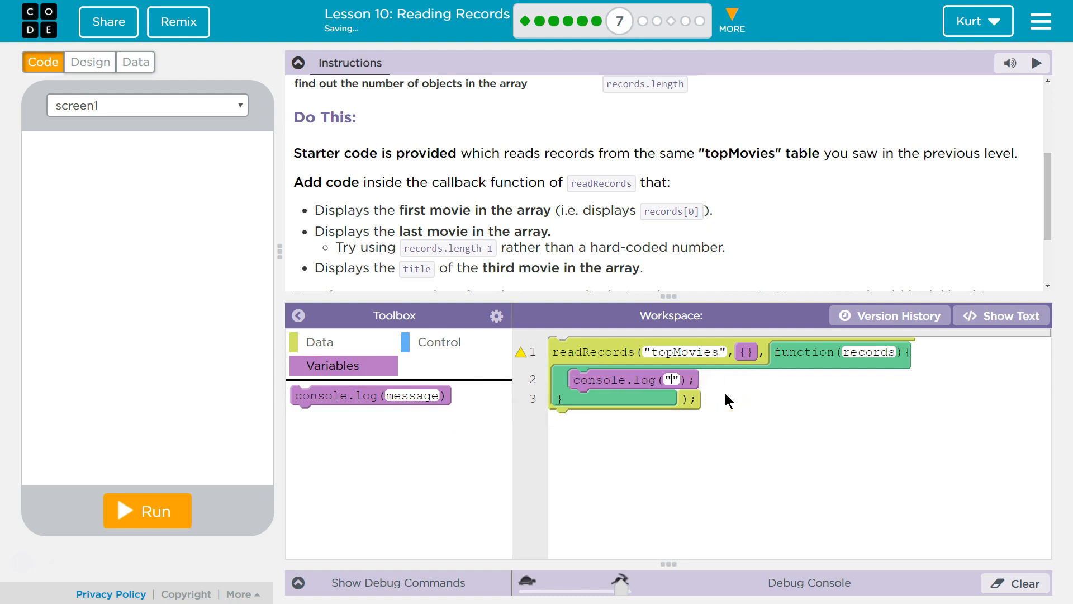
Set the callback's console.log message to records[0].title to log the first movie's title
text(re)
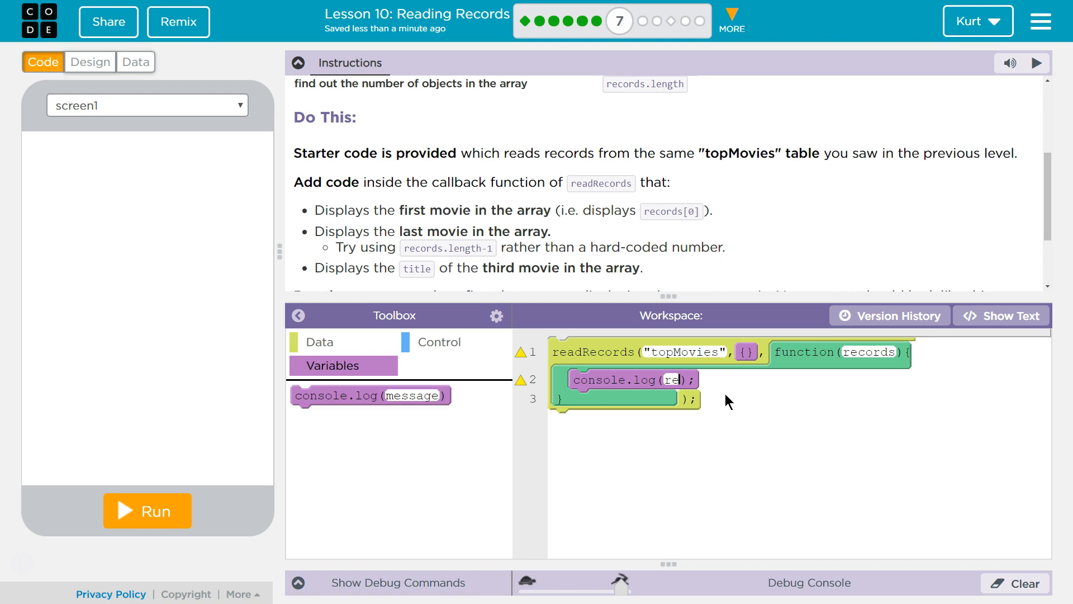
text(records[)
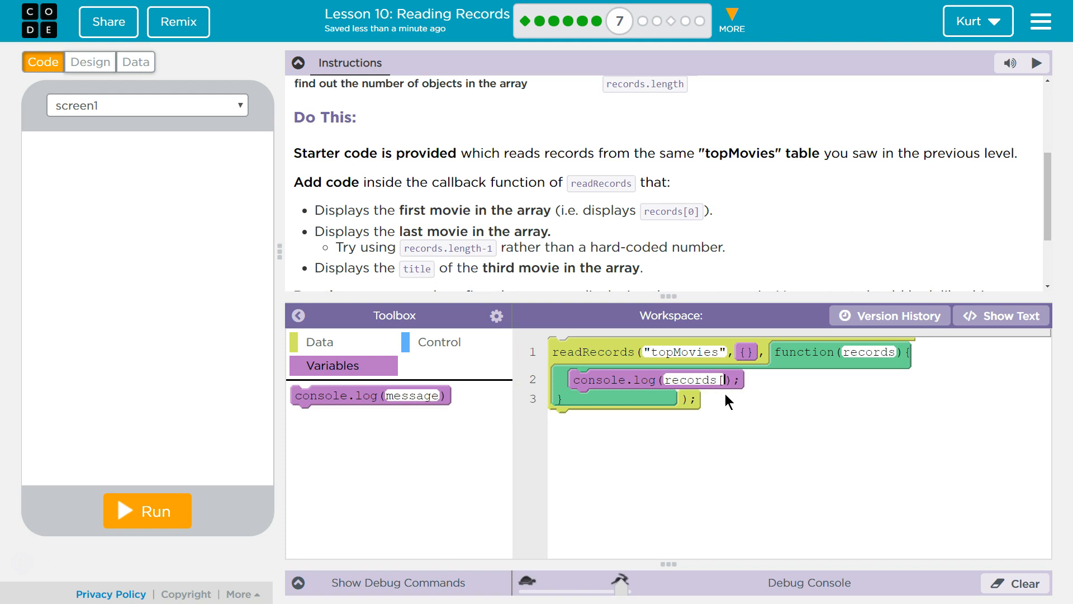
text(itle)
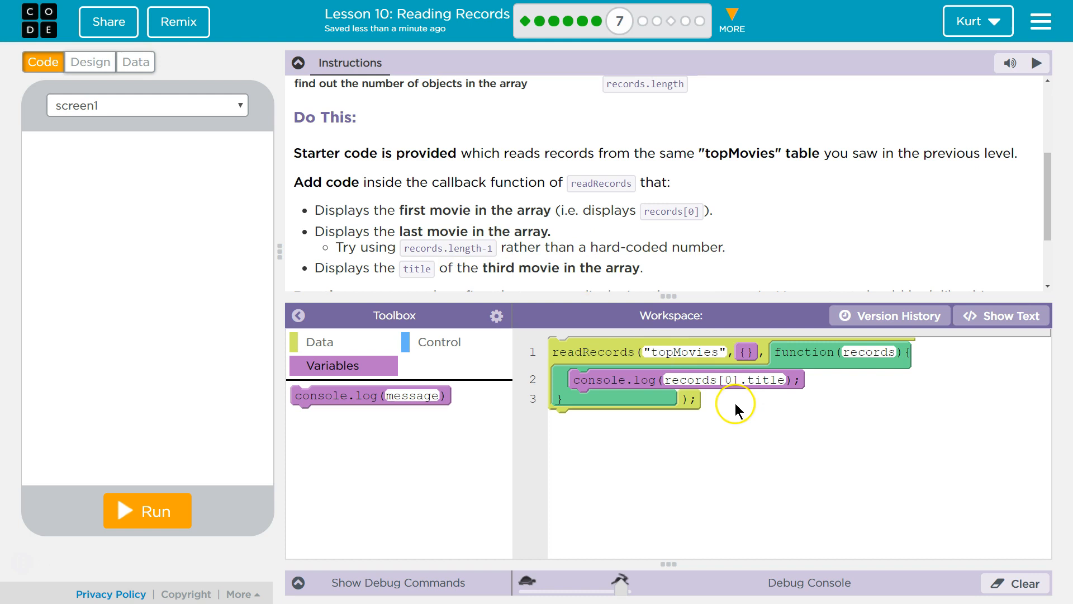
Add a second console.log in the callback with message records[record.length-1] for the last movie
drag(371, 395, 628, 415)
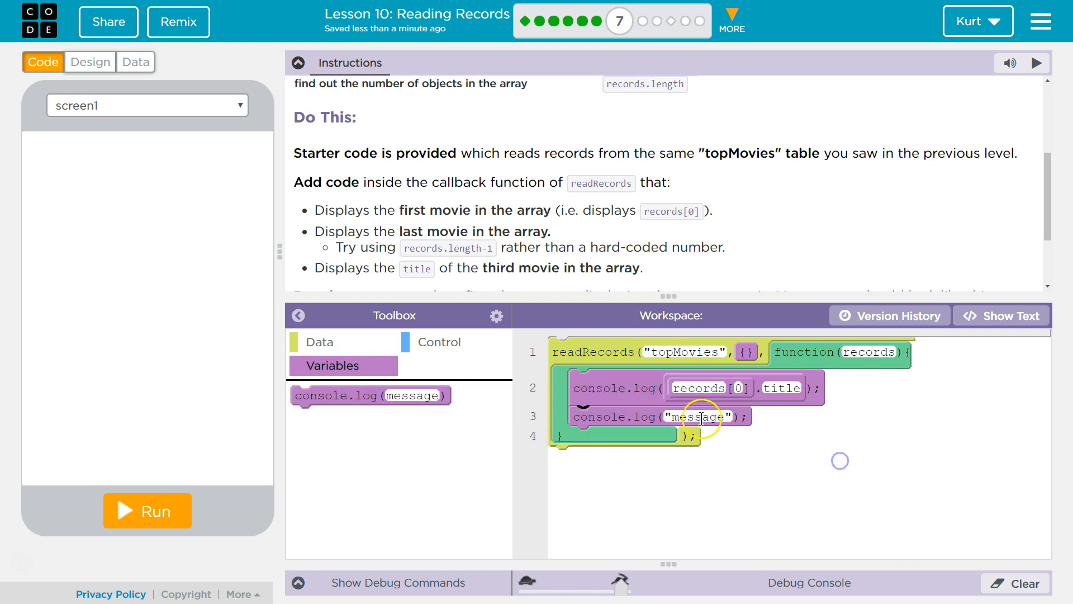
double_click(697, 416)
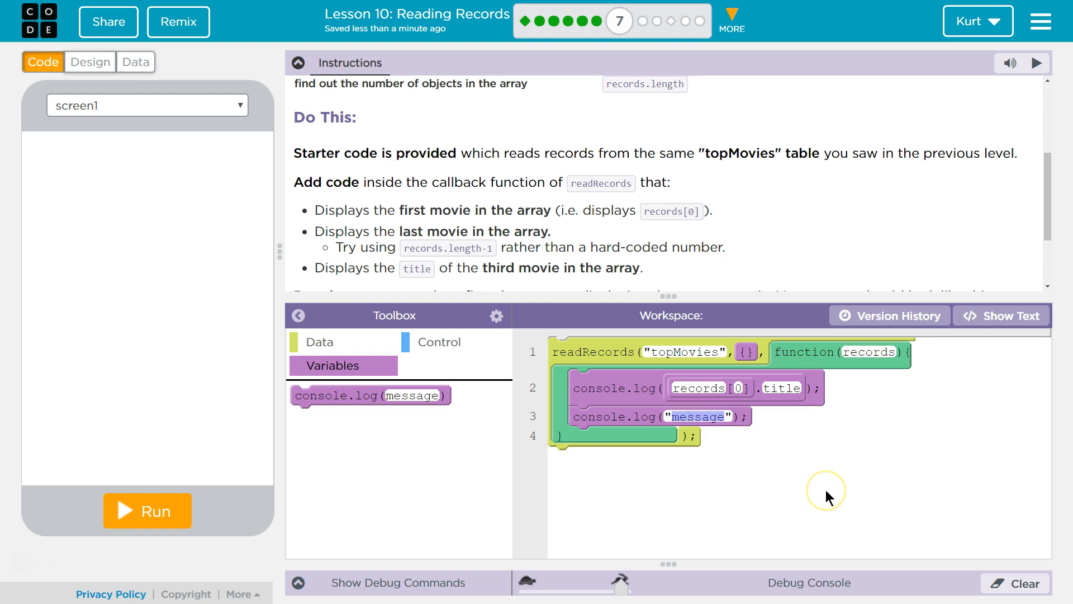
mouse_move(827, 497)
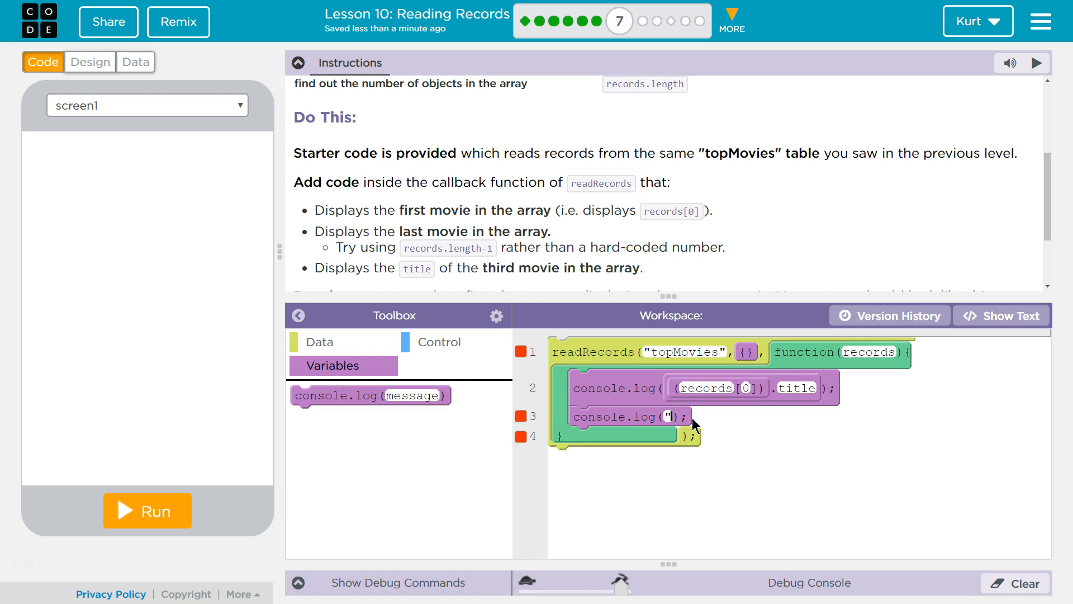
text(records)
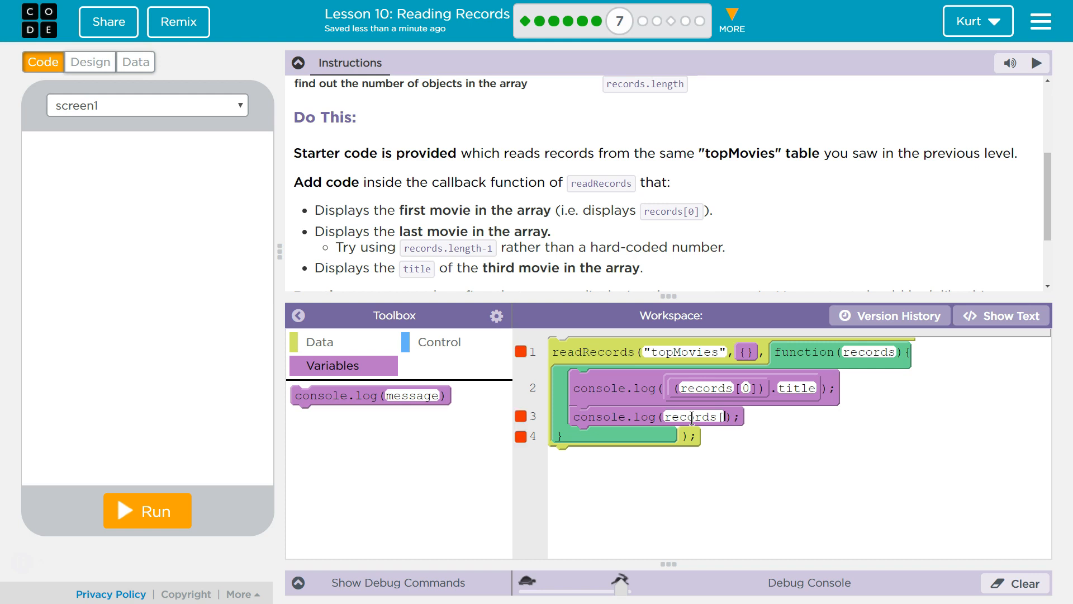
text([record)
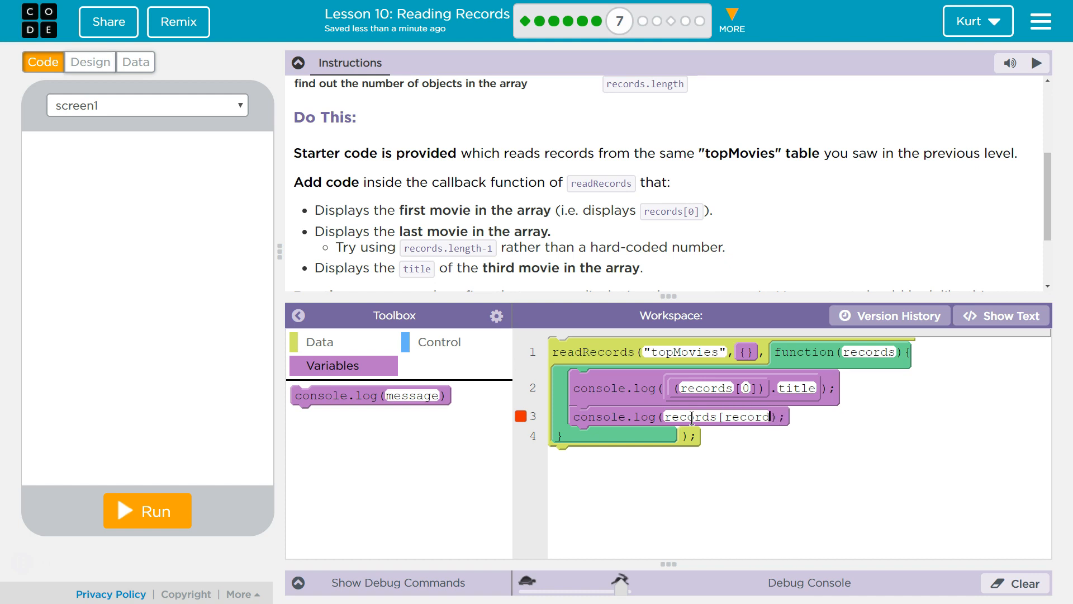
text(.legnth)
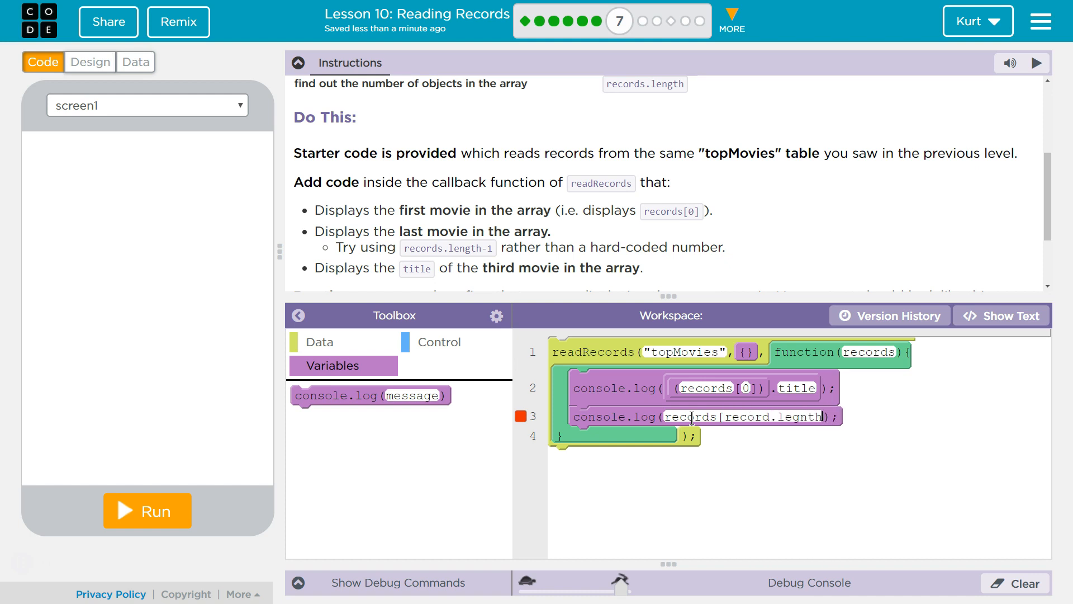
key(Backspace)
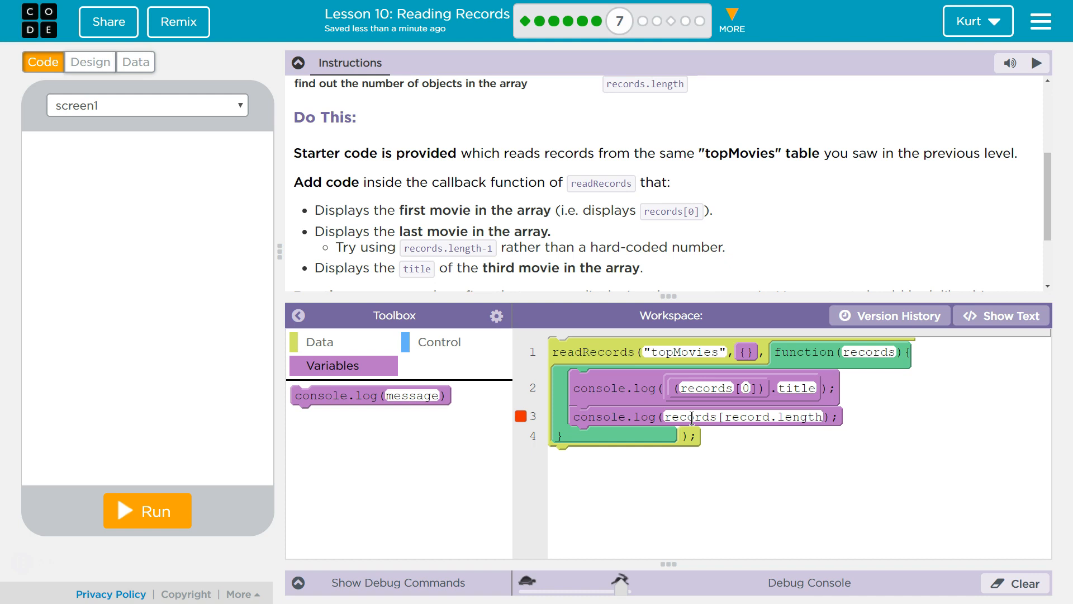
text(-)
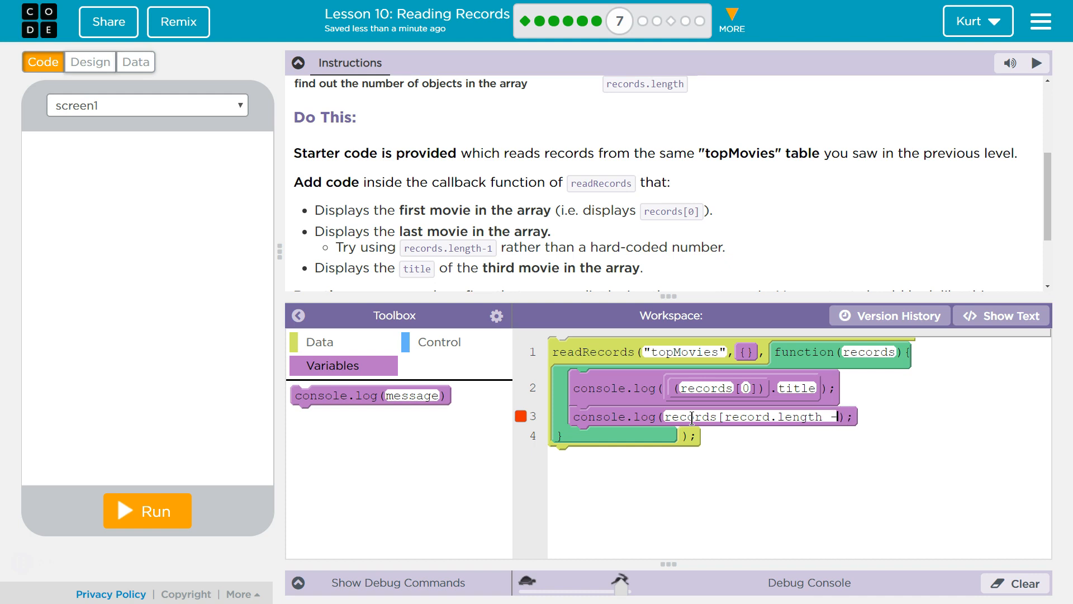
text(1])
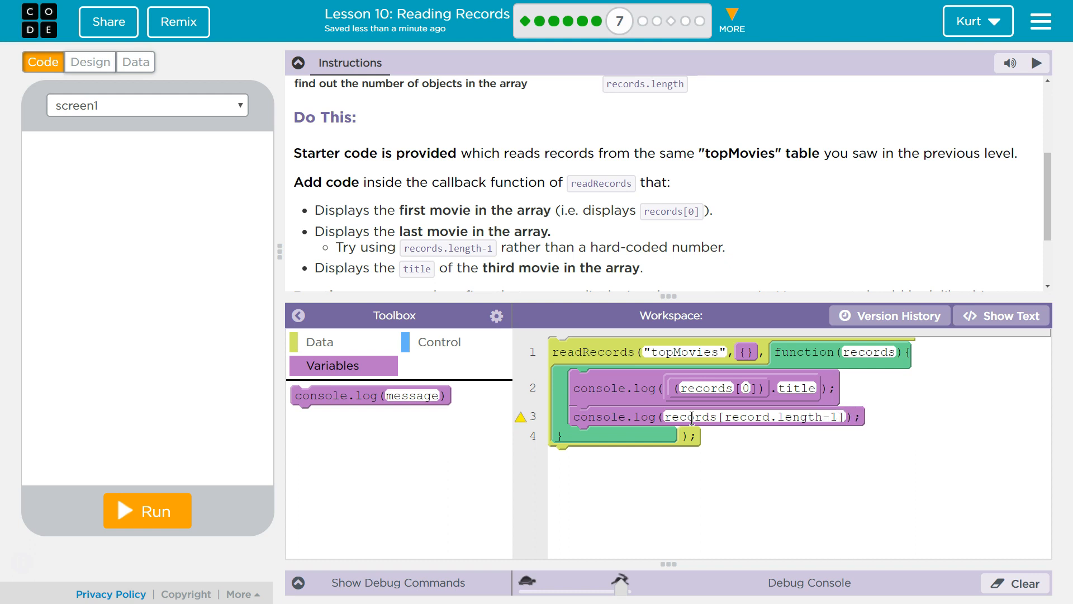
text(.)
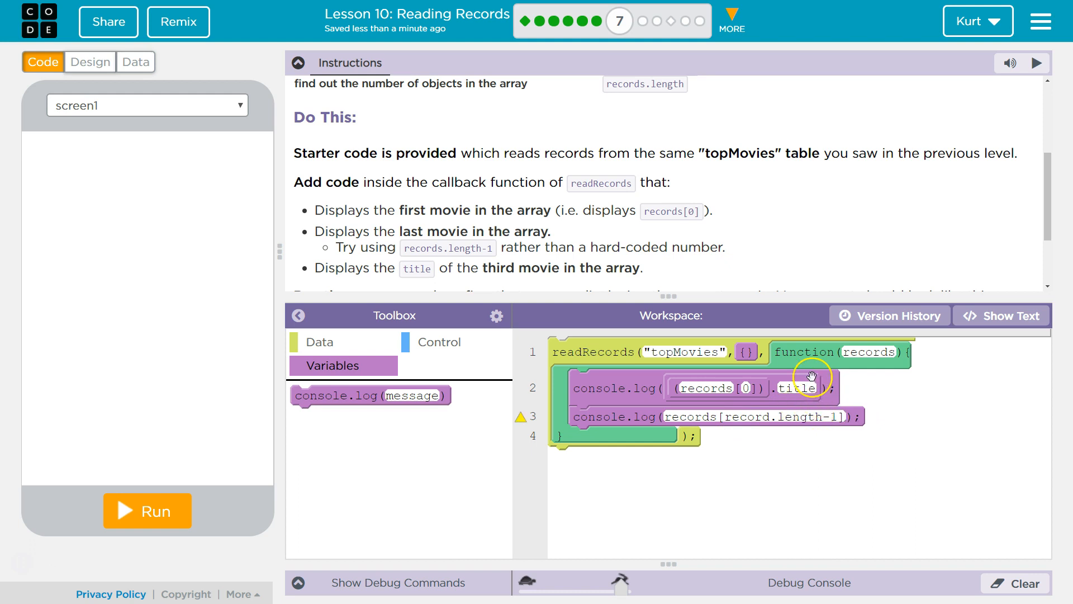
Switch to text view and paste the records[0] log line as line 4, changing the index to 2
click(1000, 315)
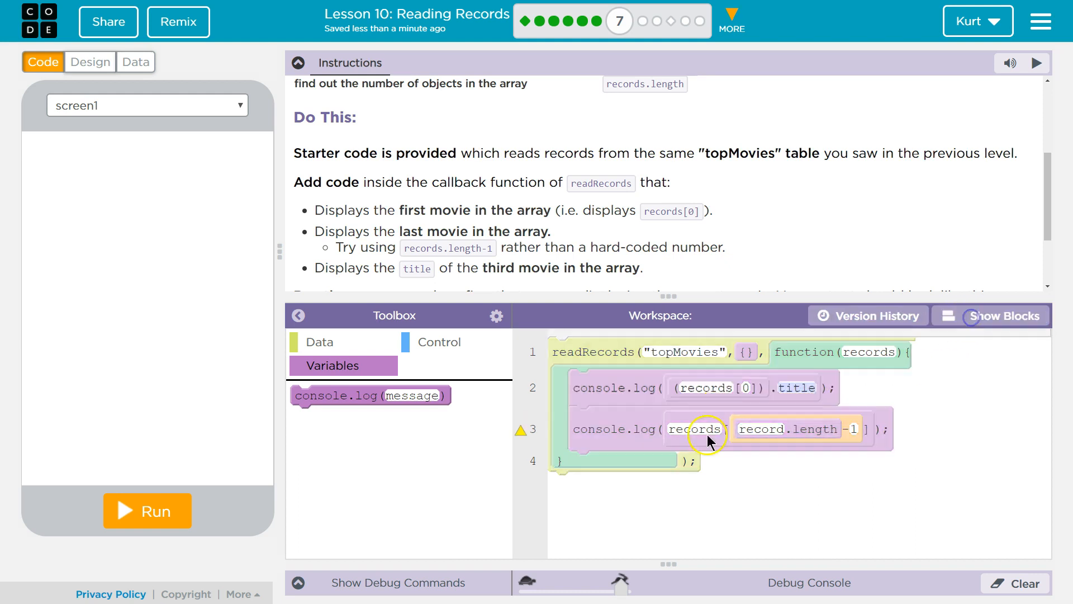
click(1000, 316)
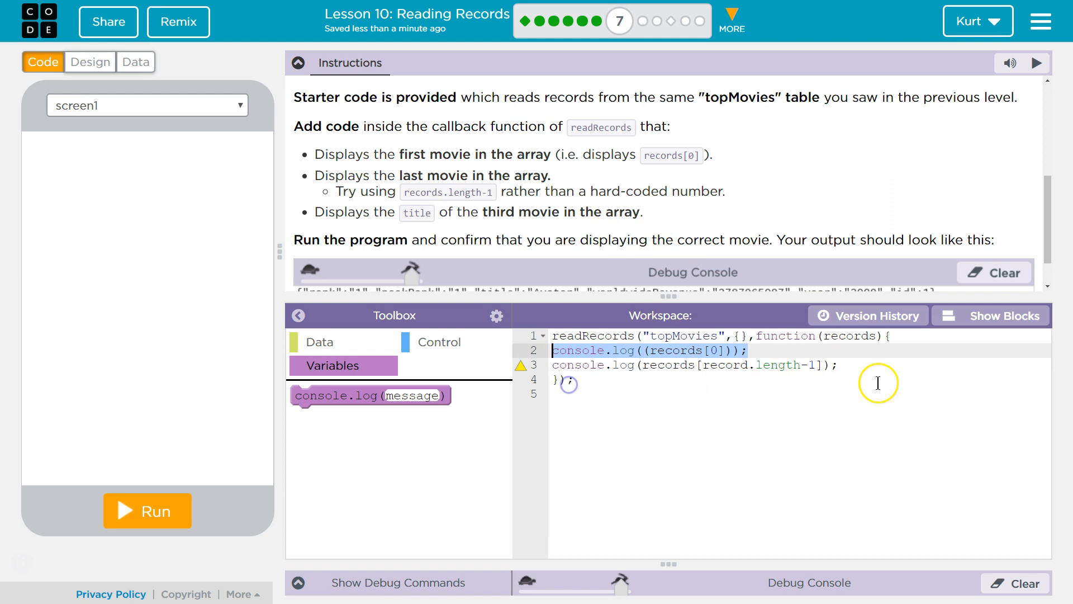
right_click(654, 364)
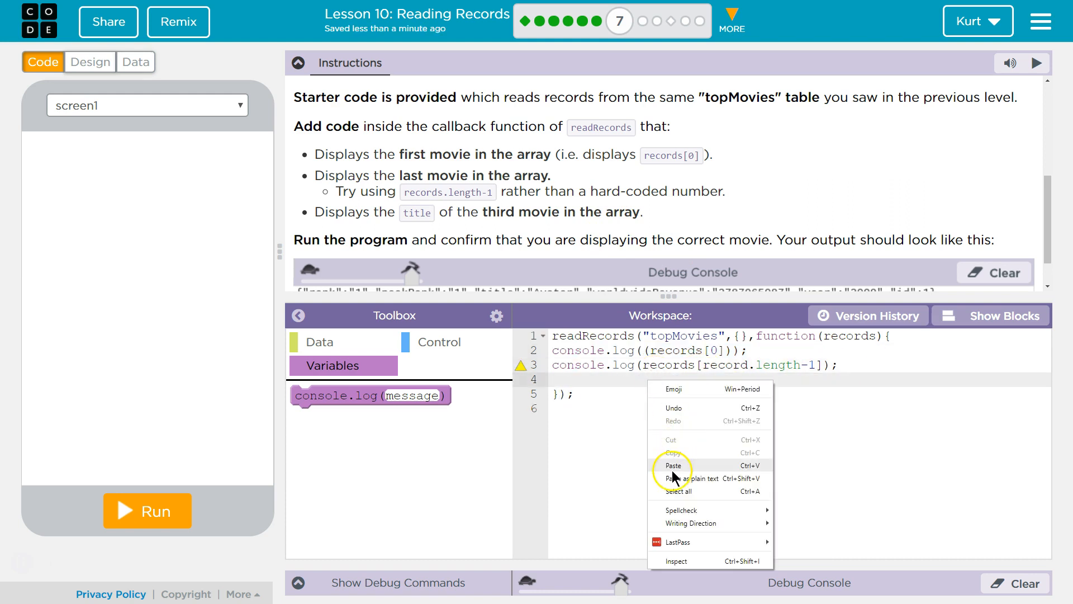
click(672, 466)
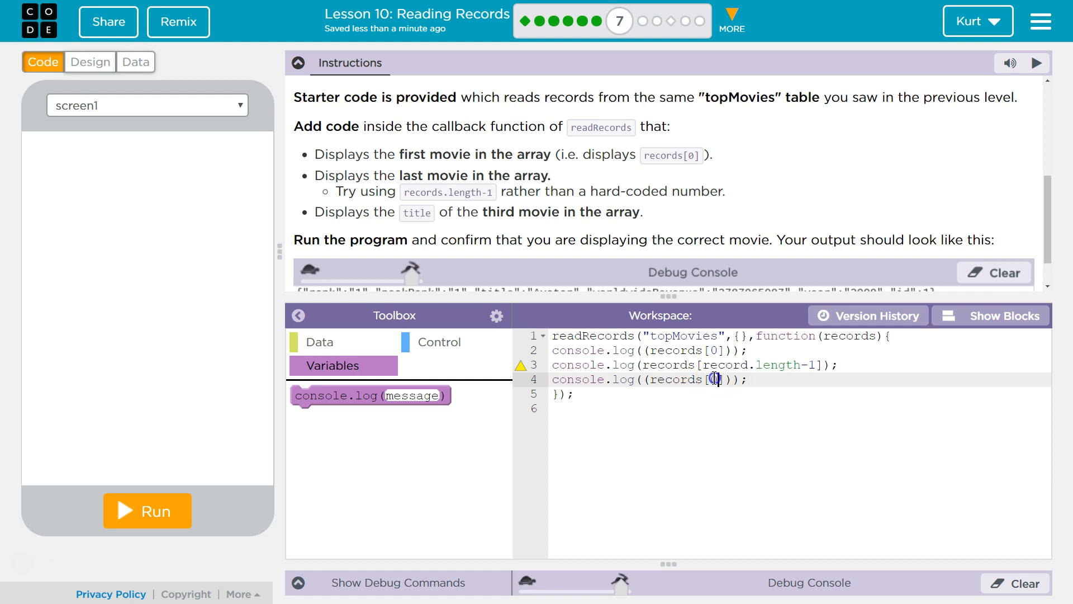
text(2)
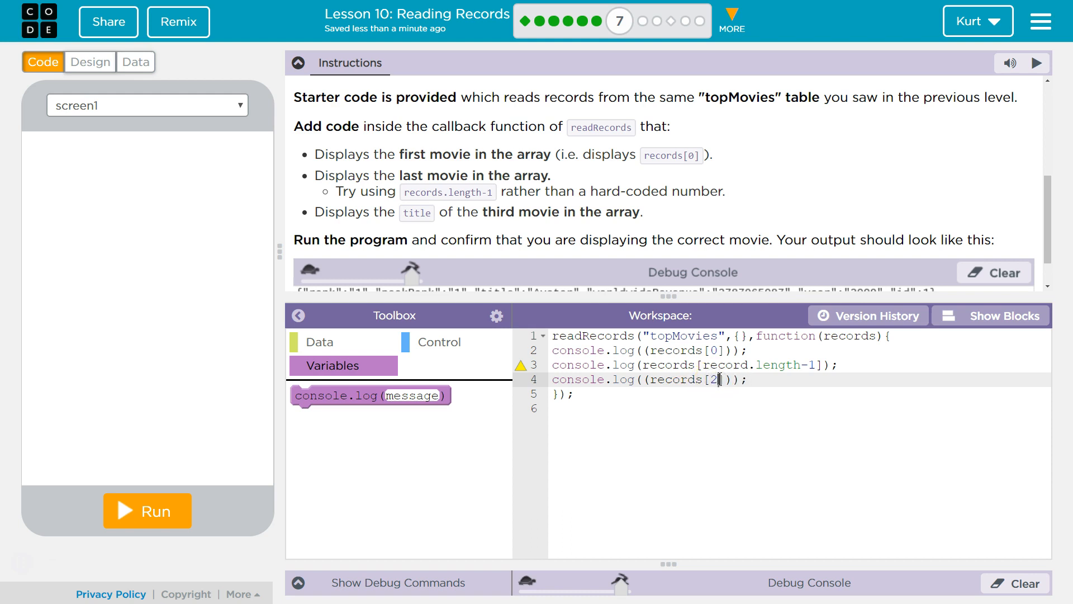
mouse_move(792, 378)
text(.title)
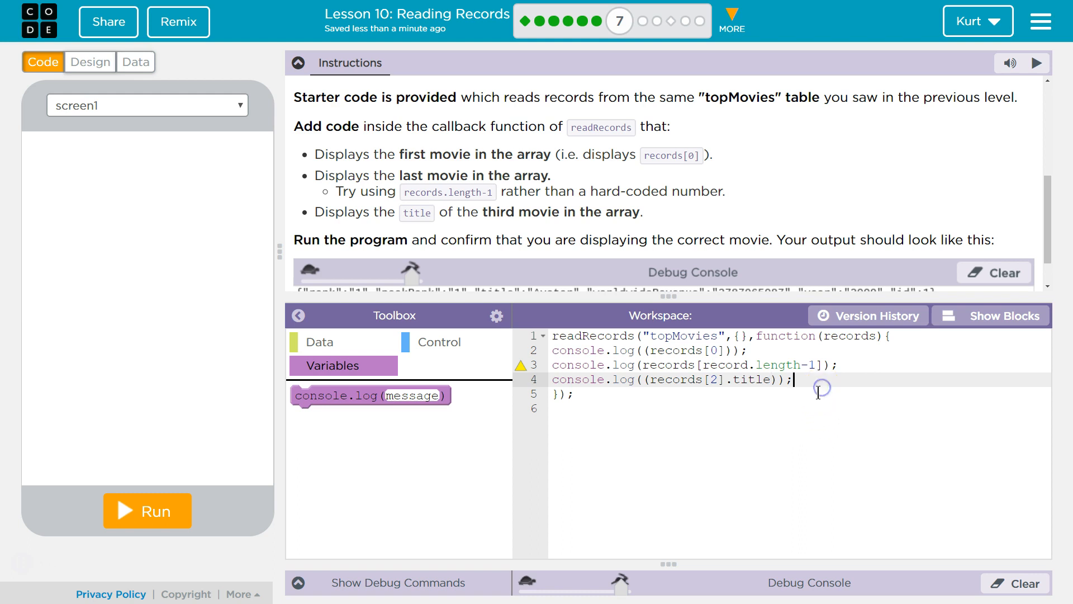
mouse_move(521, 365)
text(s)
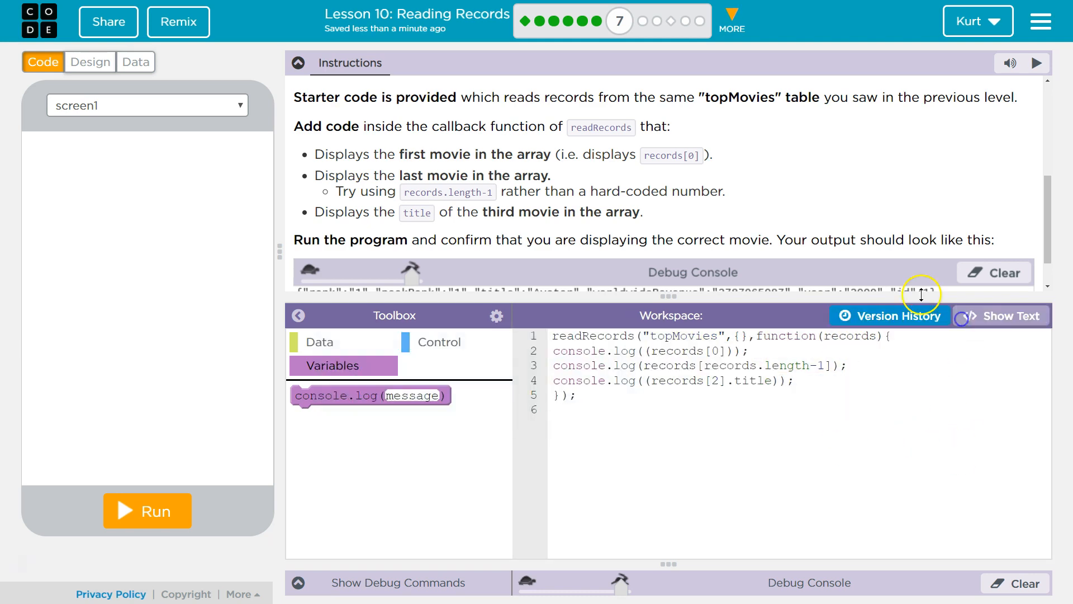
Run the program and compare the Avatar, Shrek the Third and Jurassic World output with topMovies
click(146, 509)
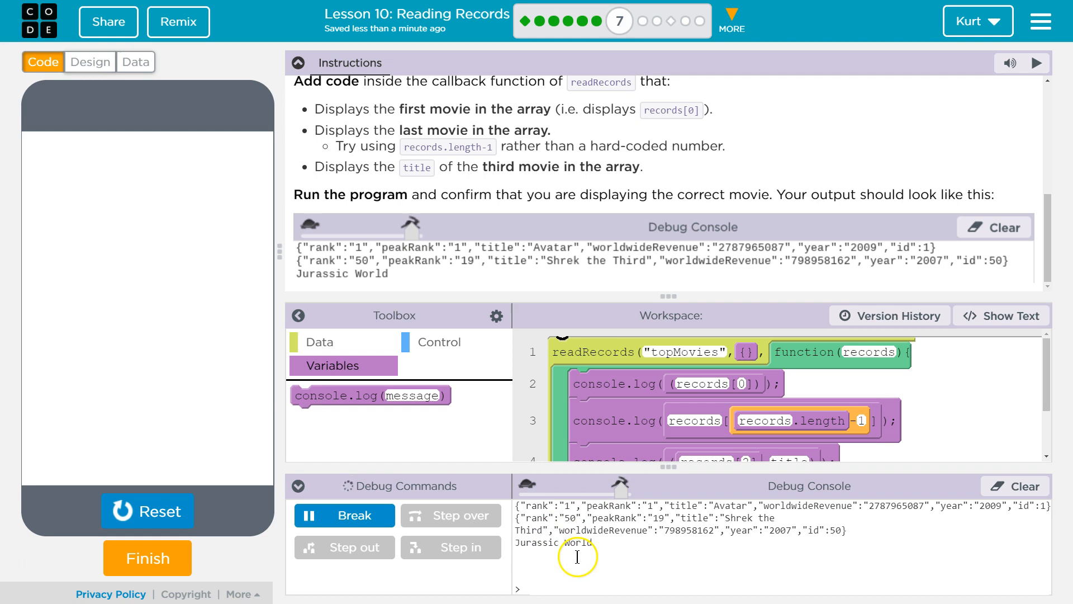
click(135, 62)
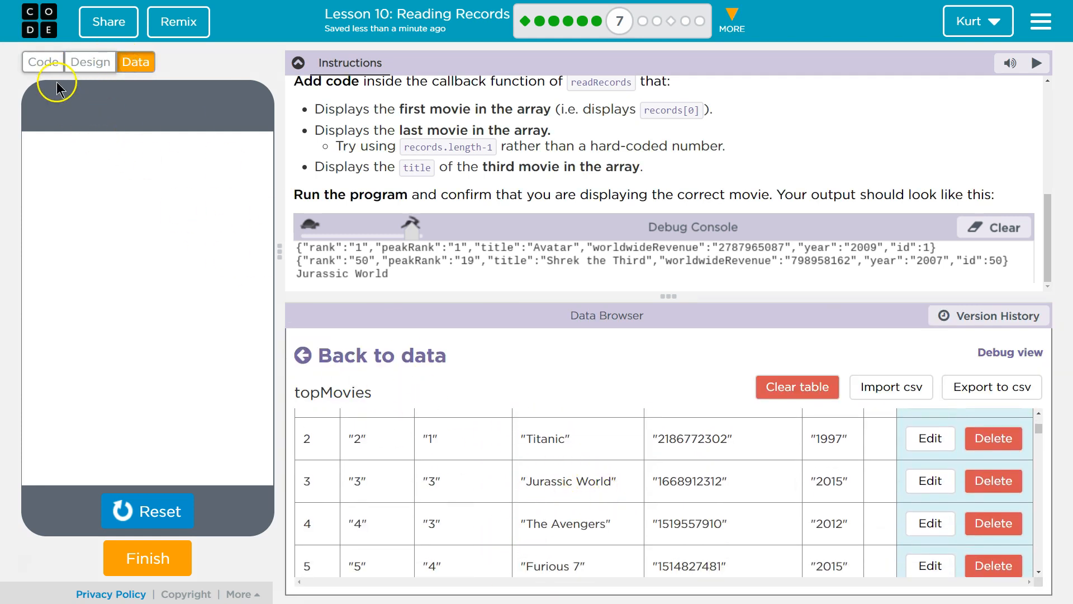
click(42, 61)
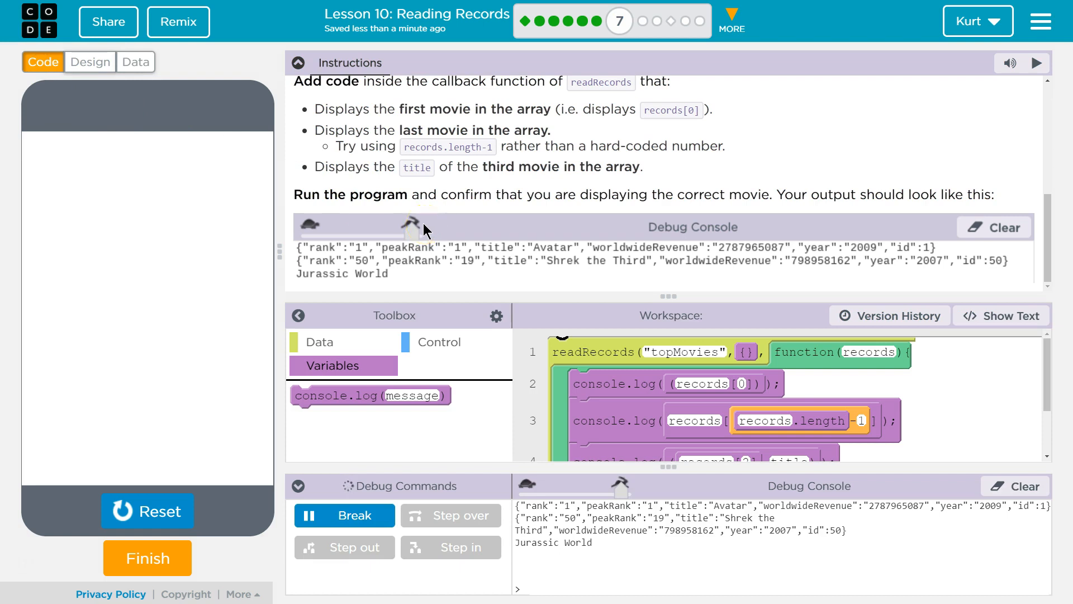